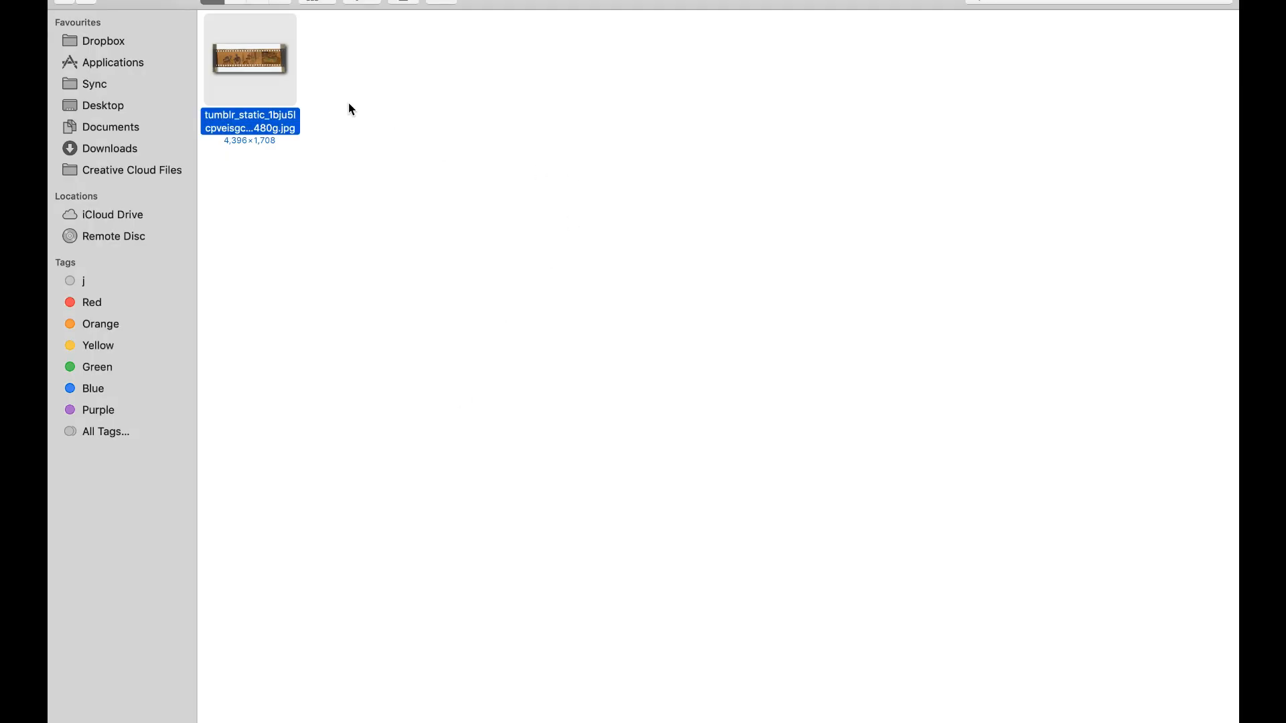
# Open the scanned negative .jpg from Finder so it loads into Photoshop.
pyautogui.rightClick(249, 57)
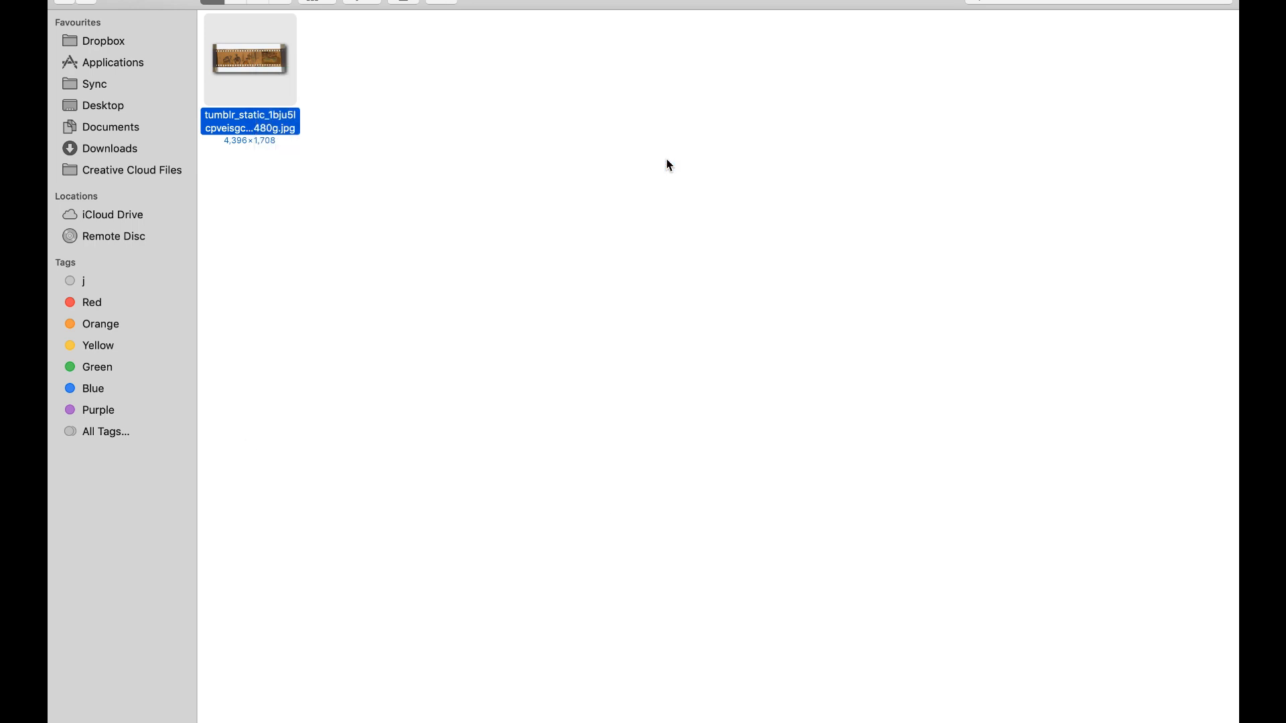
pyautogui.doubleClick(249, 58)
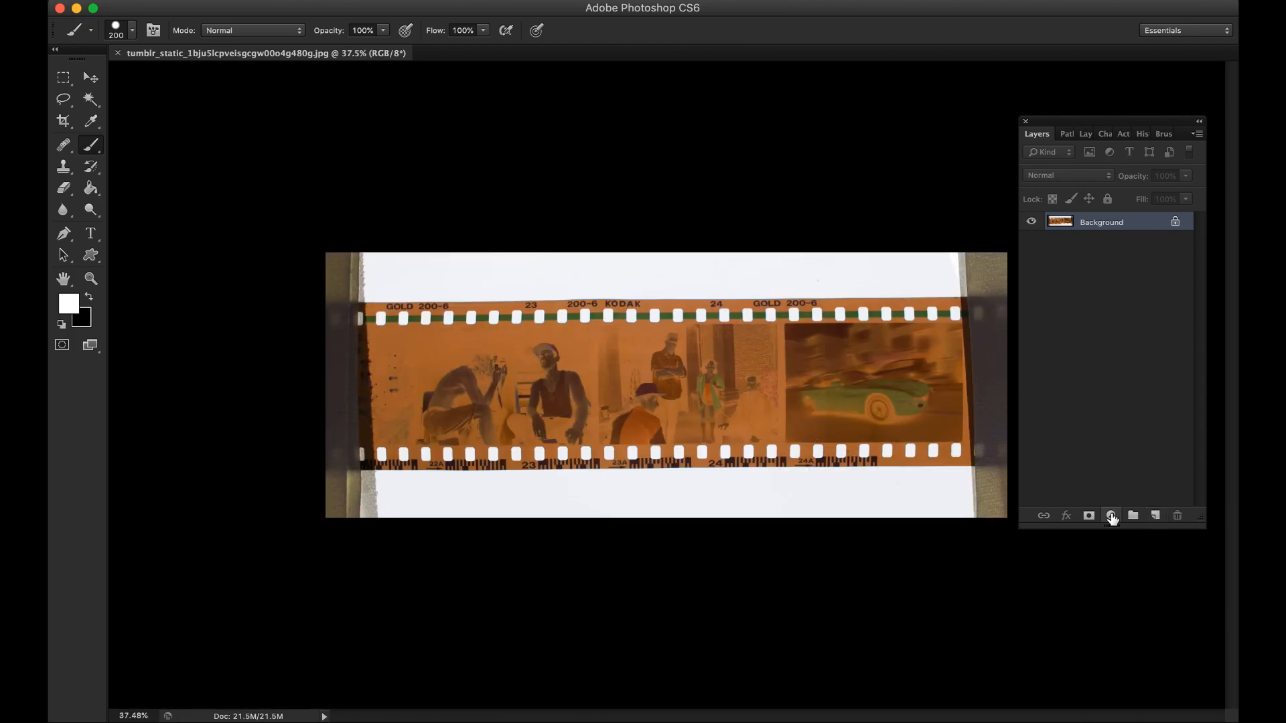
# Add an Invert adjustment layer above the background, turning the orange negative blue-positive.
pyautogui.click(1112, 514)
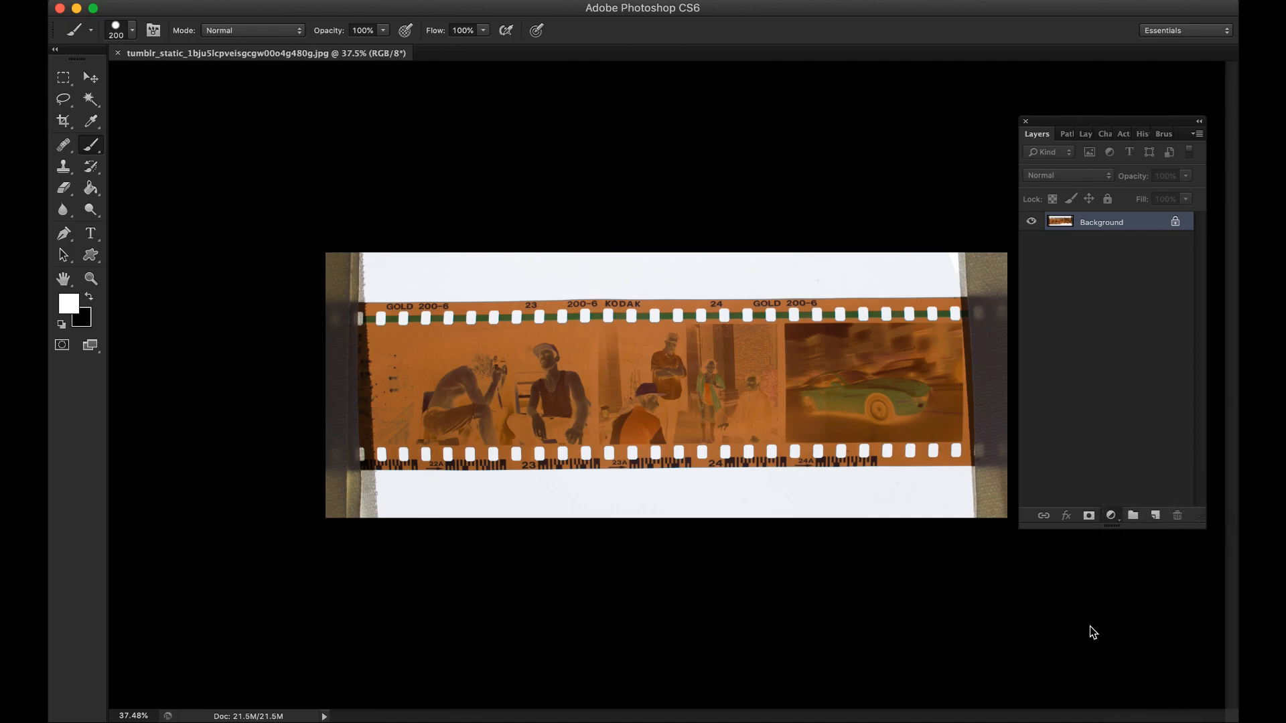
pyautogui.click(1108, 514)
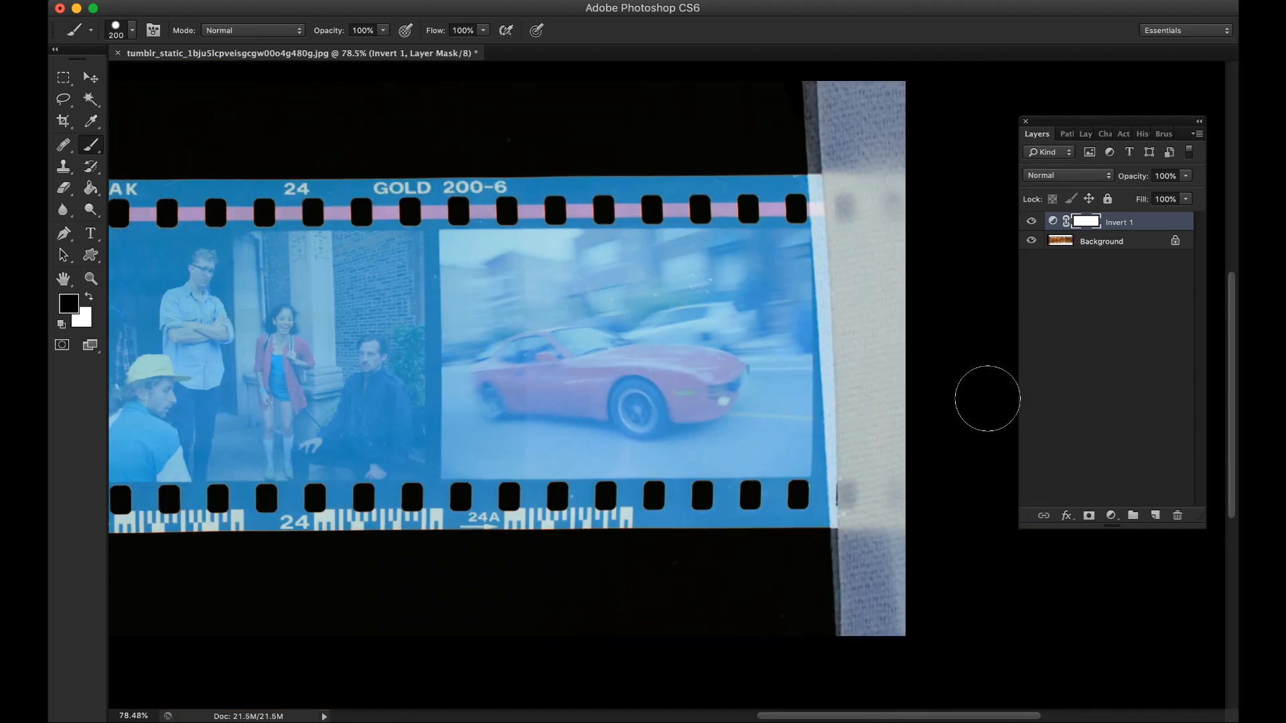
# Add a Curves adjustment layer with Auto correction to remove the blue cast.
pyautogui.click(1112, 514)
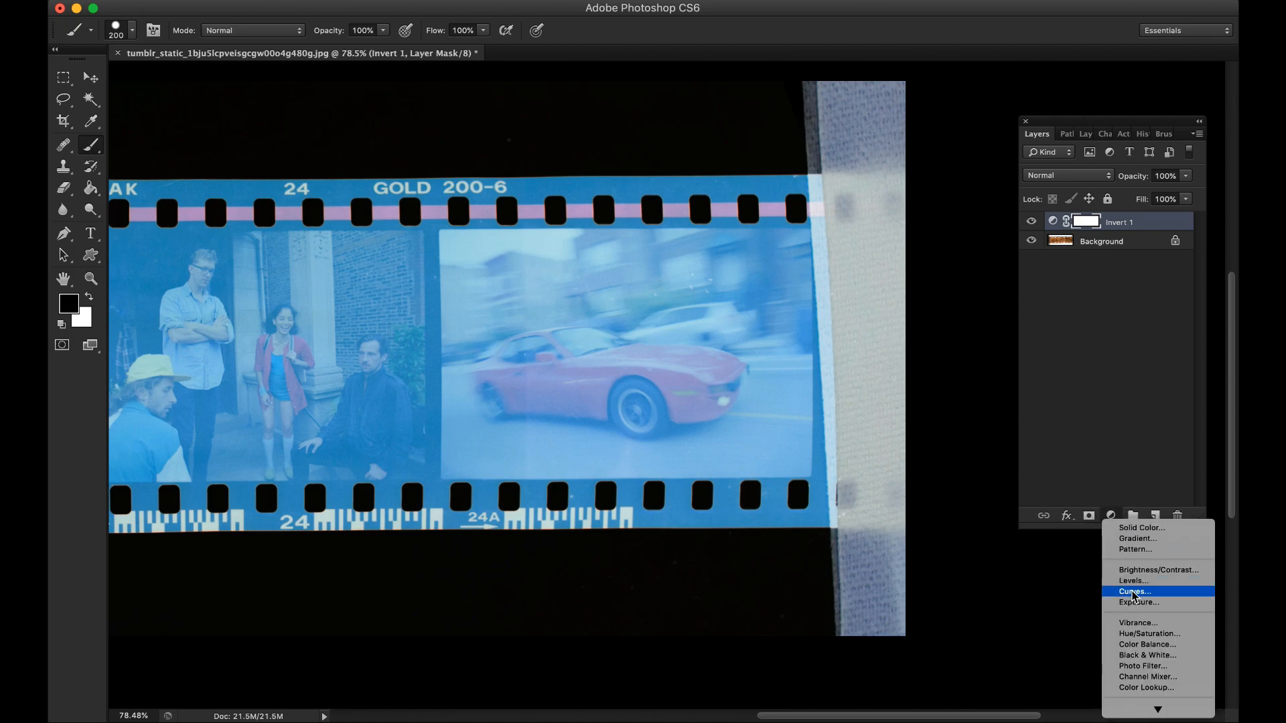
pyautogui.click(1134, 590)
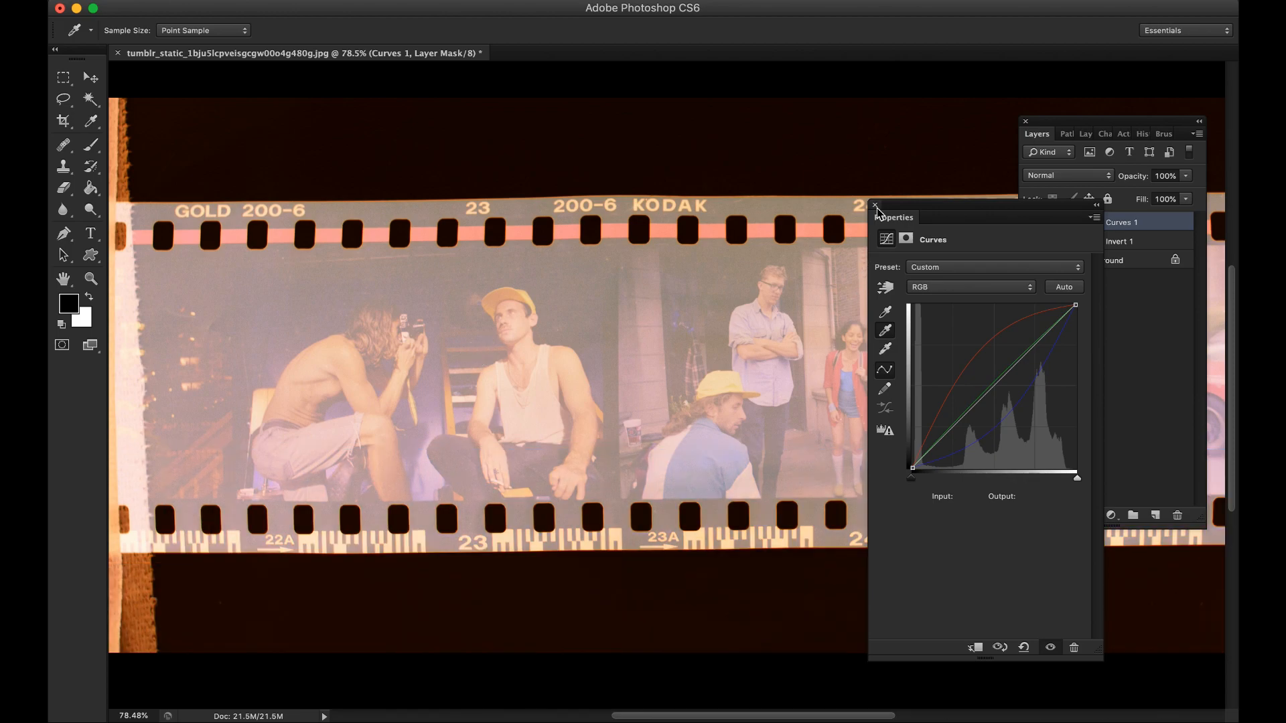
pyautogui.click(1110, 515)
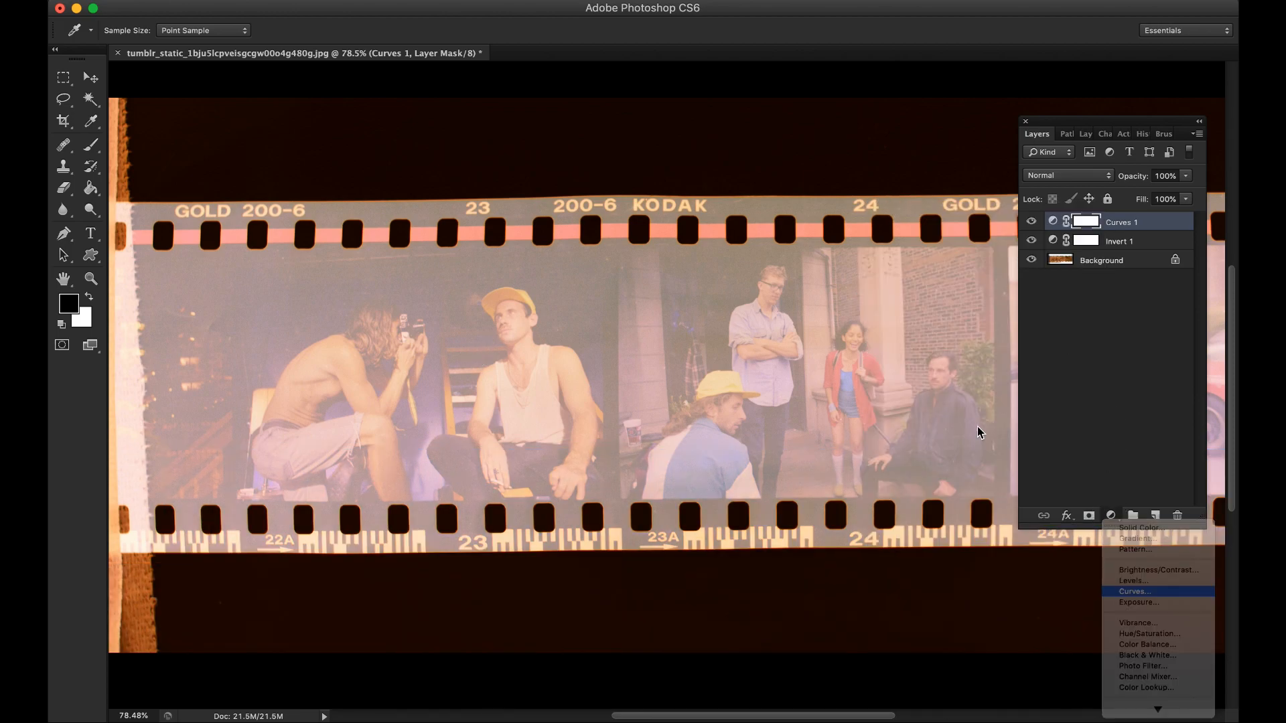
# Add a second Curves layer, pulling the RGB white point in and lowering Red and Green midpoints.
pyautogui.click(1135, 590)
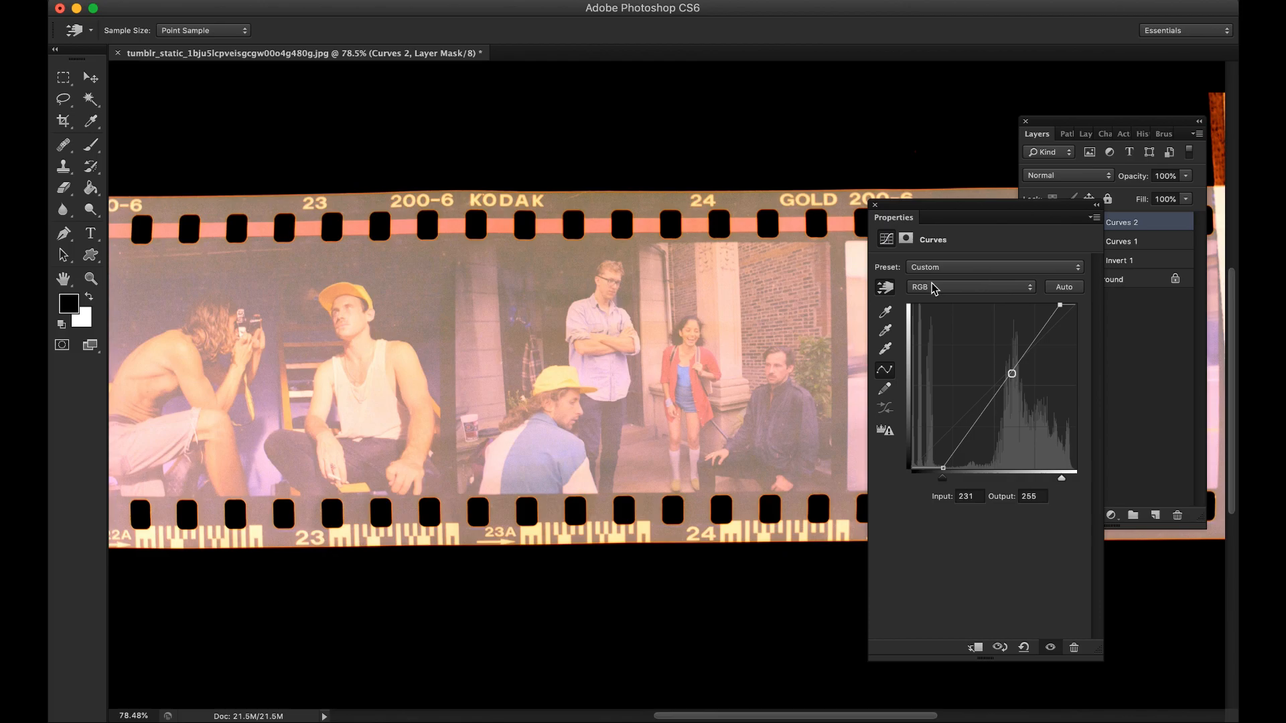
pyautogui.click(971, 286)
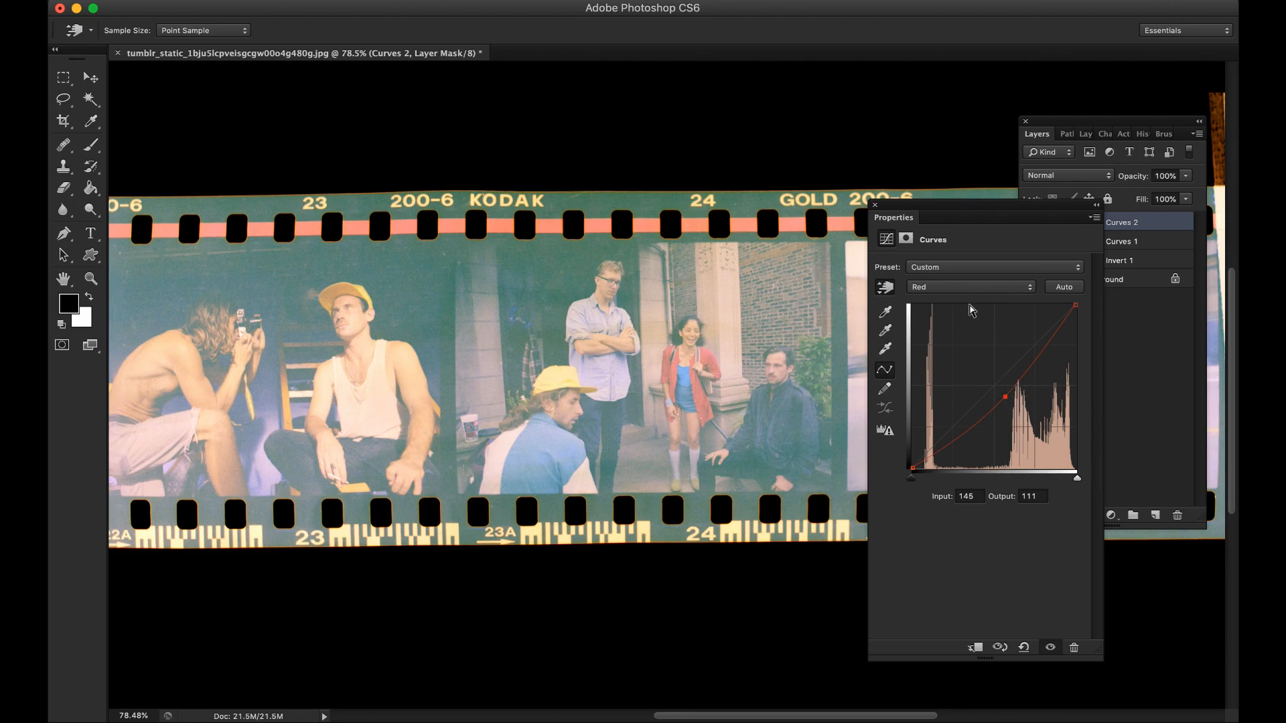
pyautogui.click(969, 287)
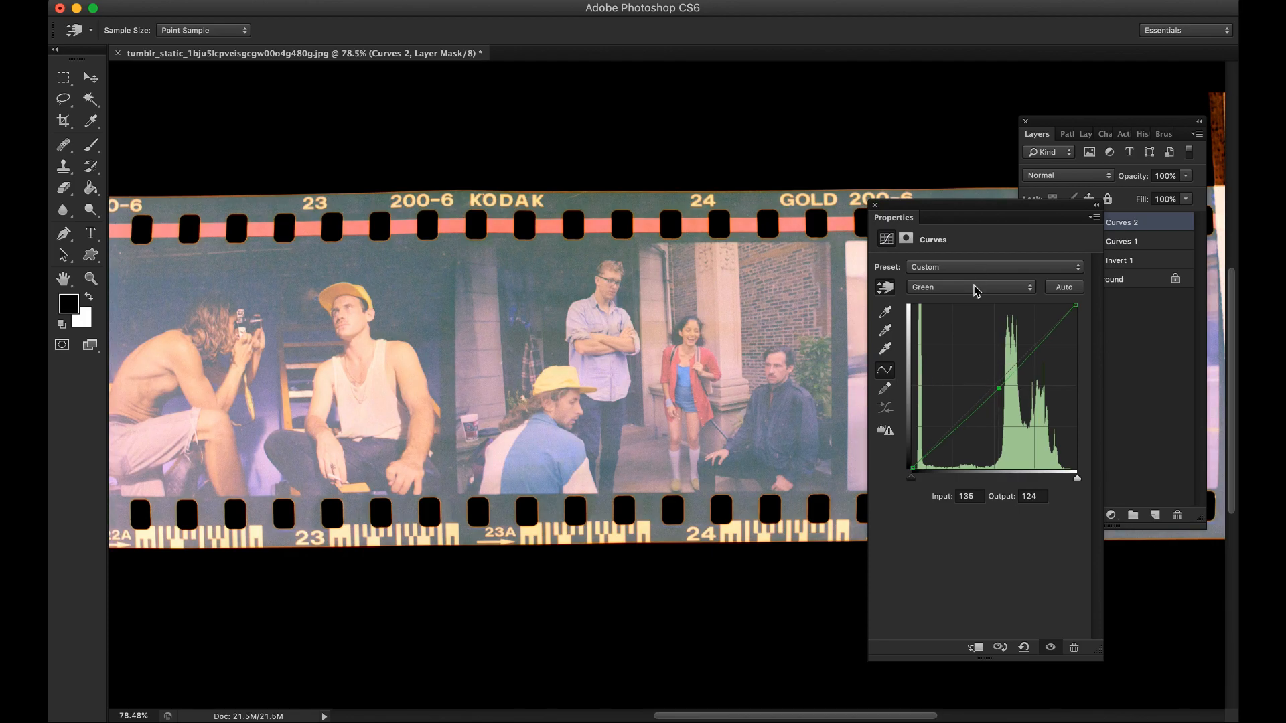
pyautogui.click(969, 287)
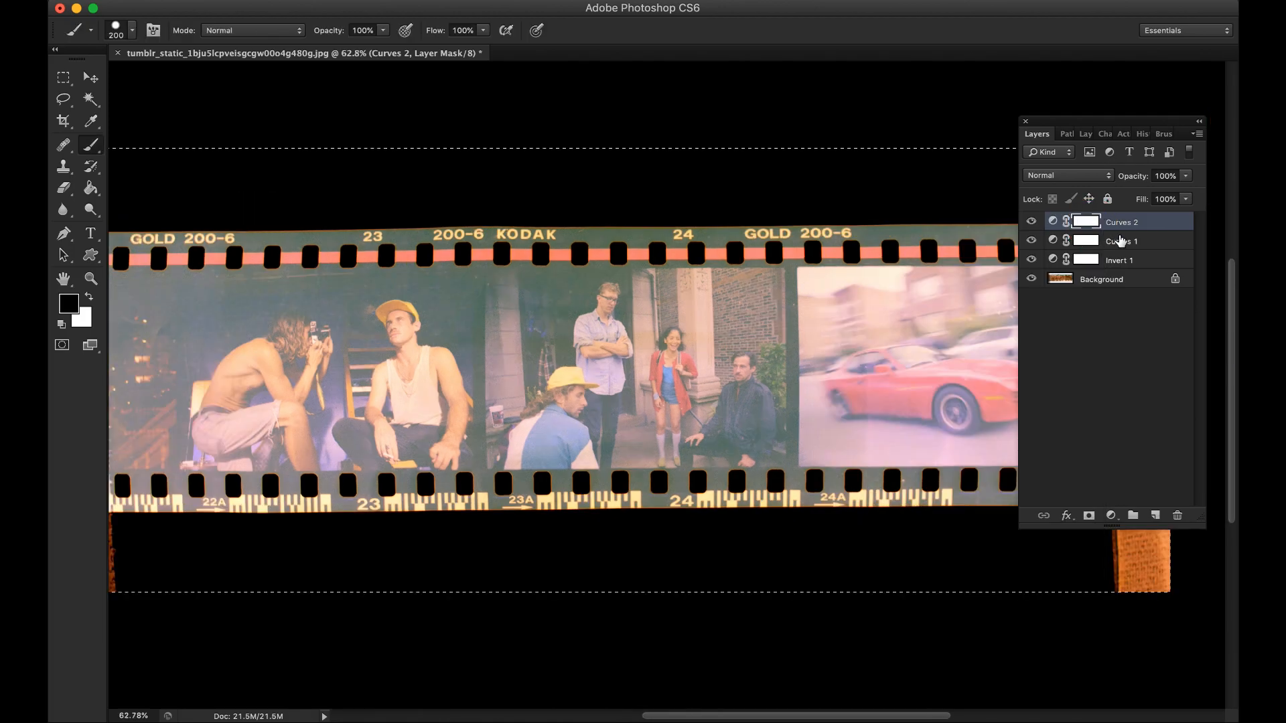
pyautogui.click(1120, 241)
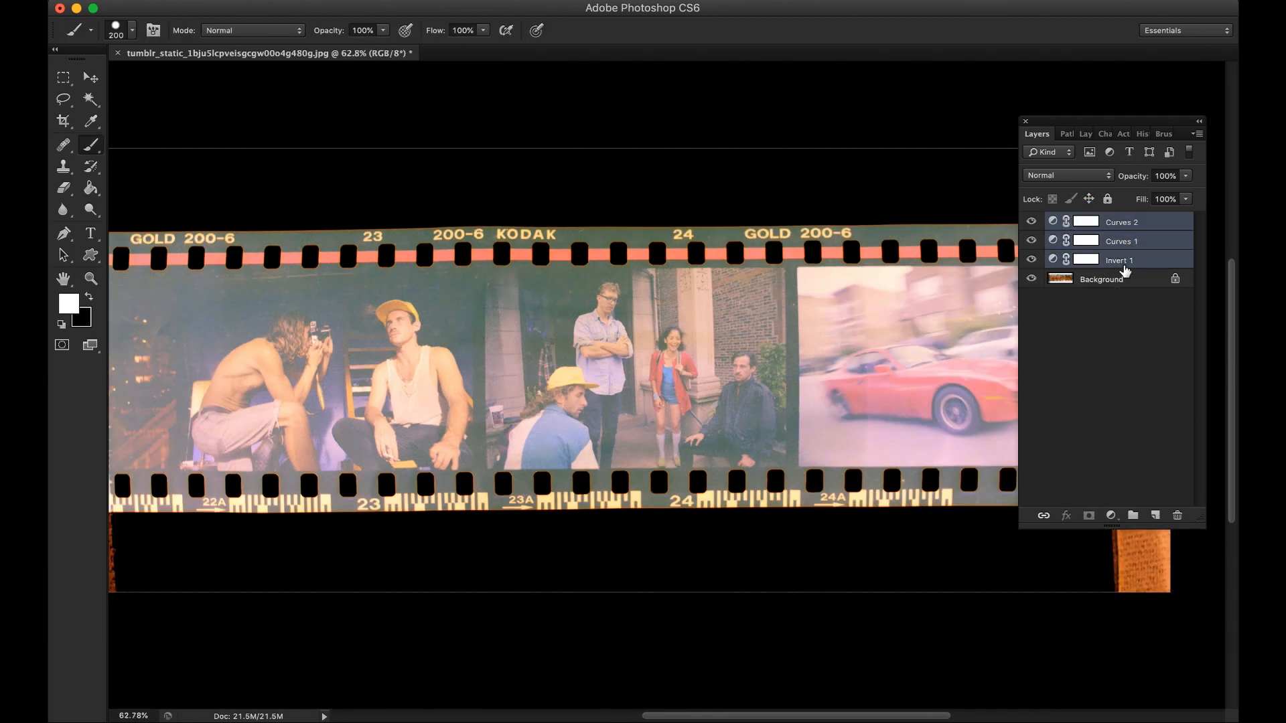